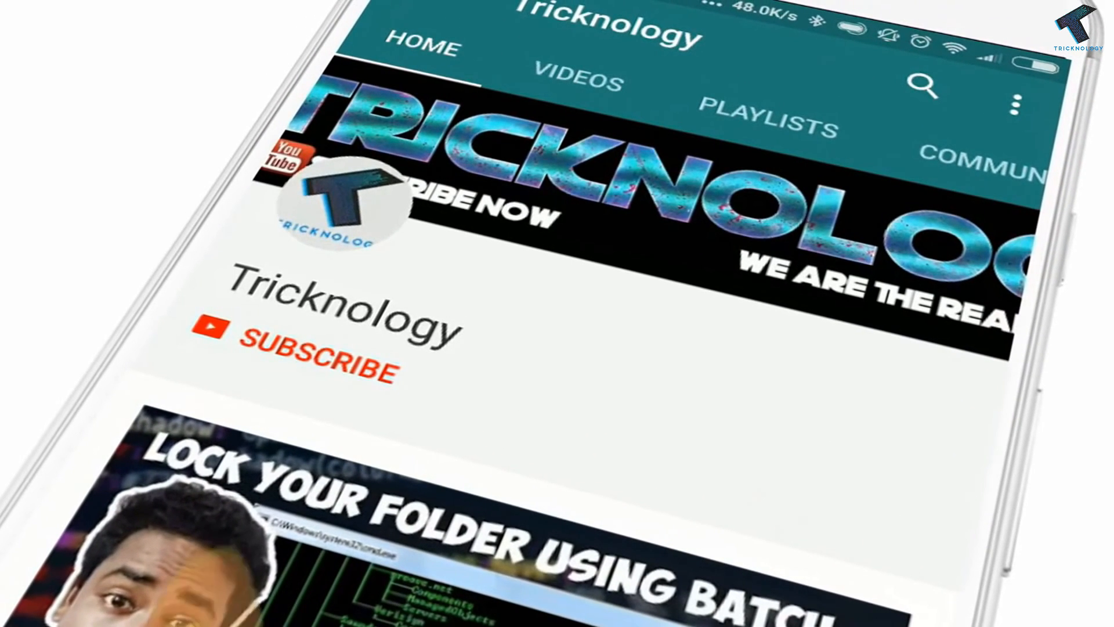
# Step: Subscribe to the Tricknology channel so the button changes to Subscribed
pyautogui.click(321, 355)
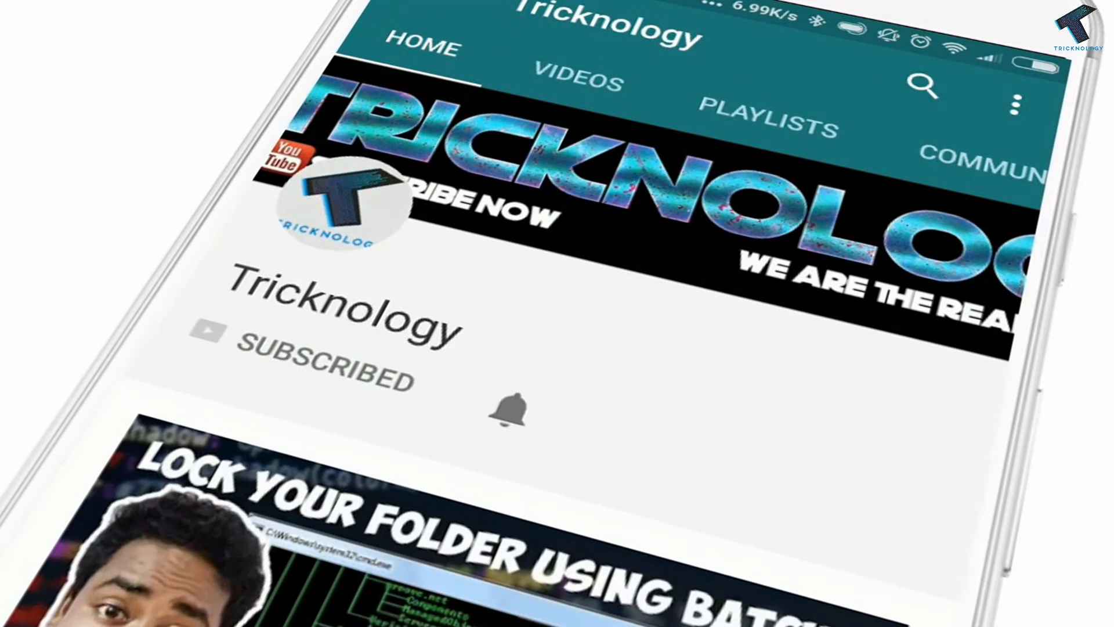